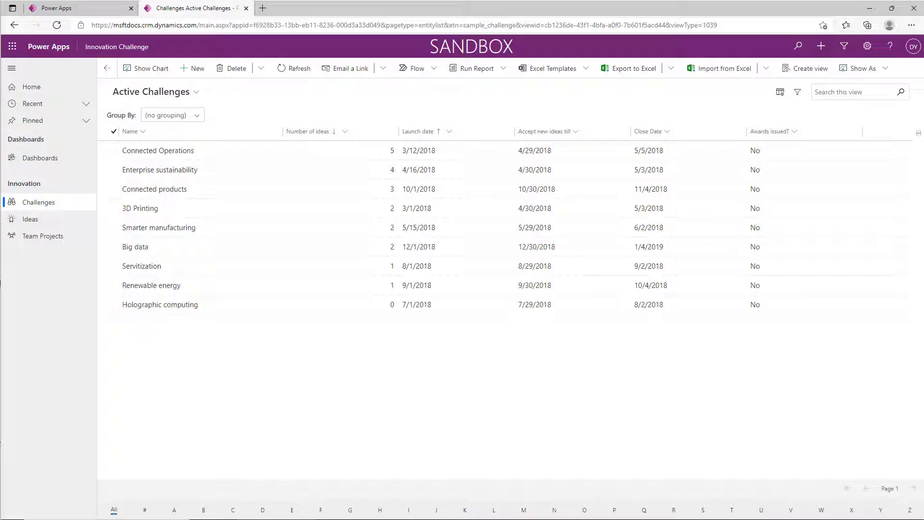
pyautogui.moveTo(863, 436)
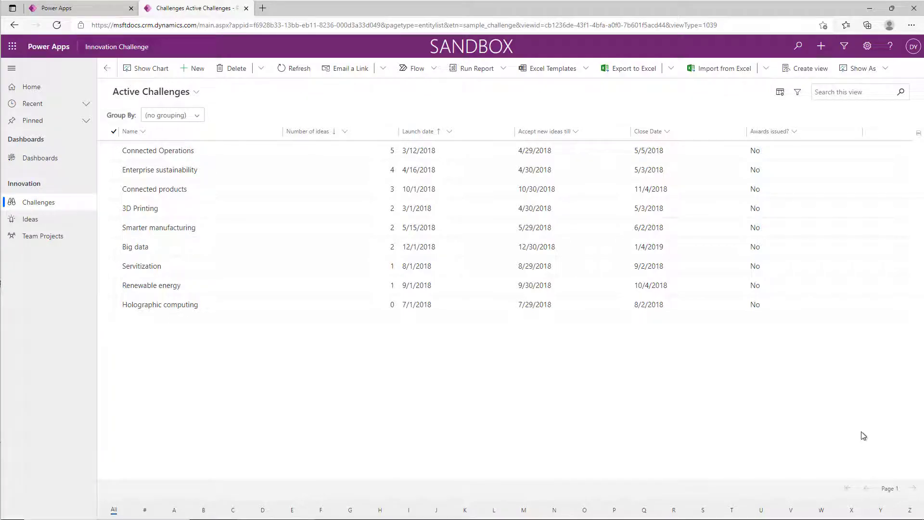
pyautogui.moveTo(781, 94)
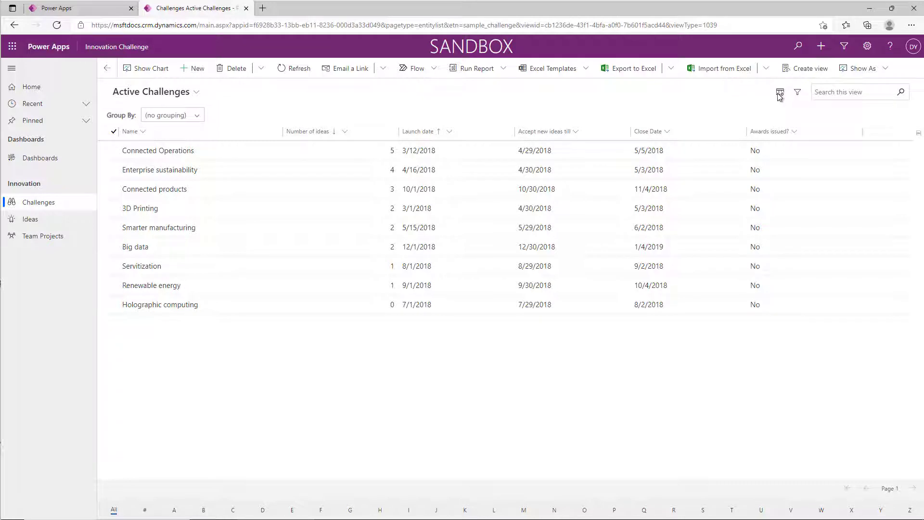
pyautogui.moveTo(413, 137)
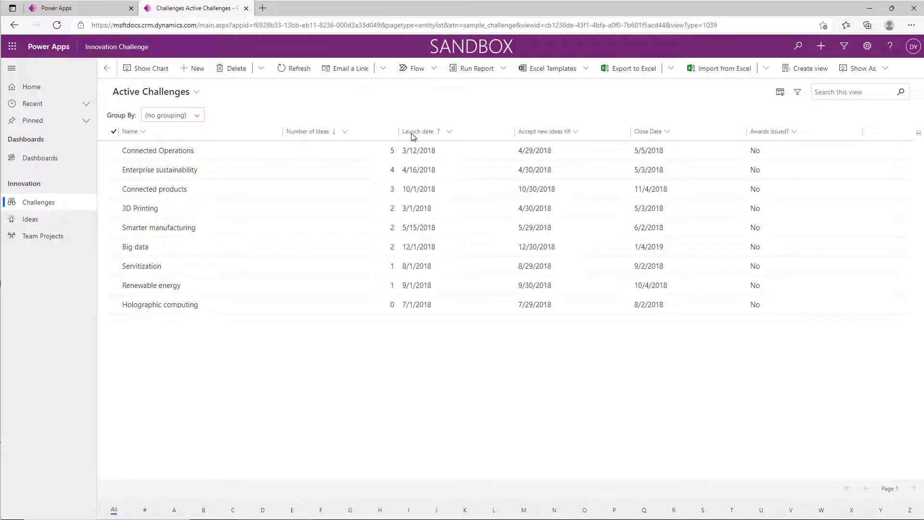
pyautogui.moveTo(419, 131)
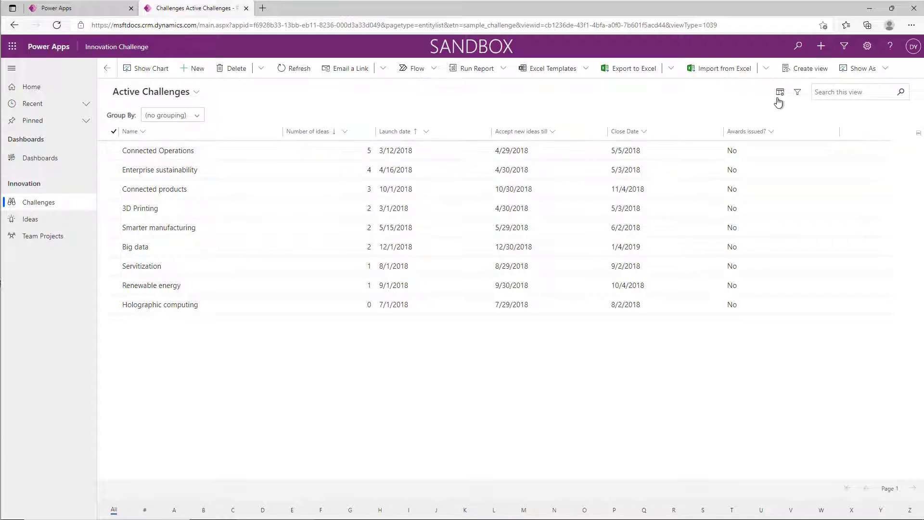
# - Bring up Edit columns for the Active Challenges grid
pyautogui.click(780, 92)
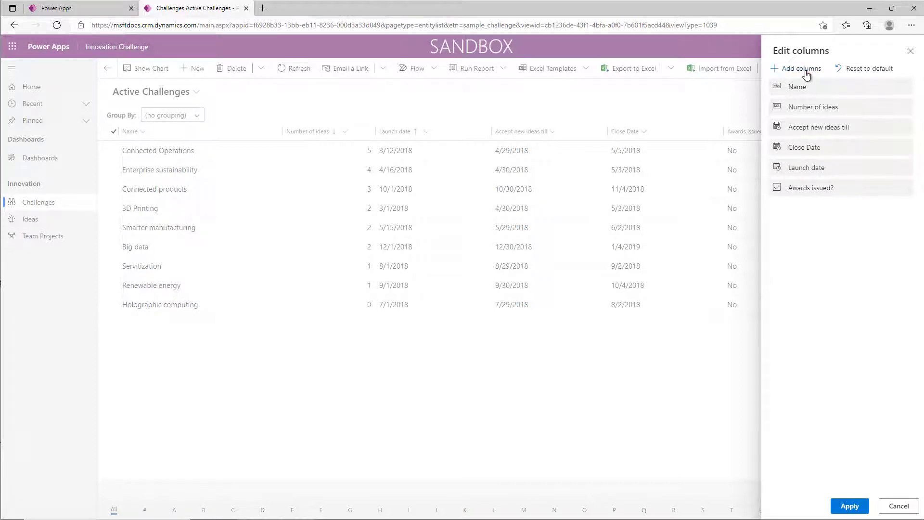
# - Bring up the Add columns list of Challenge fields
pyautogui.click(800, 68)
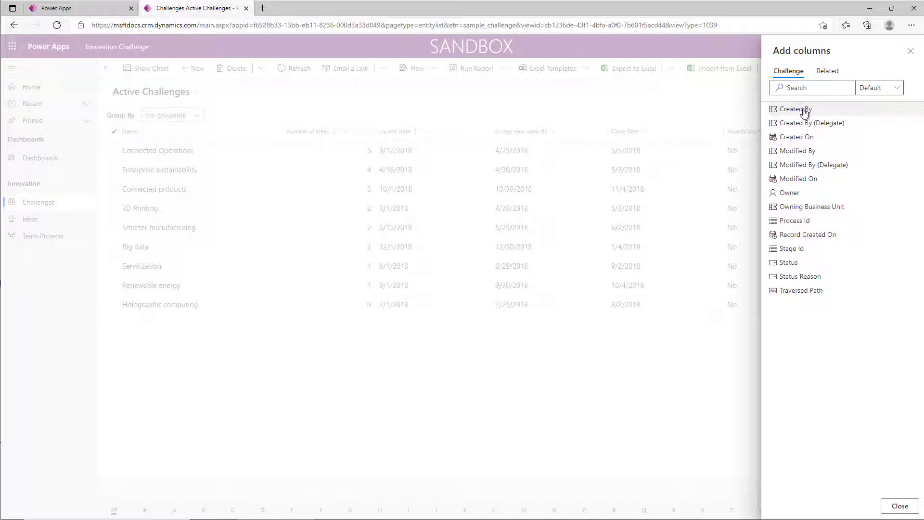
pyautogui.moveTo(789, 167)
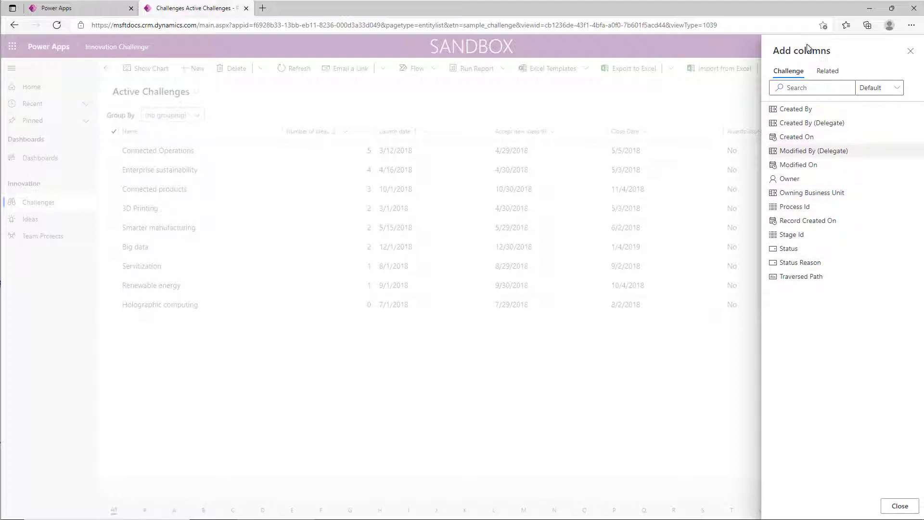
# - Close Add columns, leaving Modified By as the seventh listed column
pyautogui.click(827, 70)
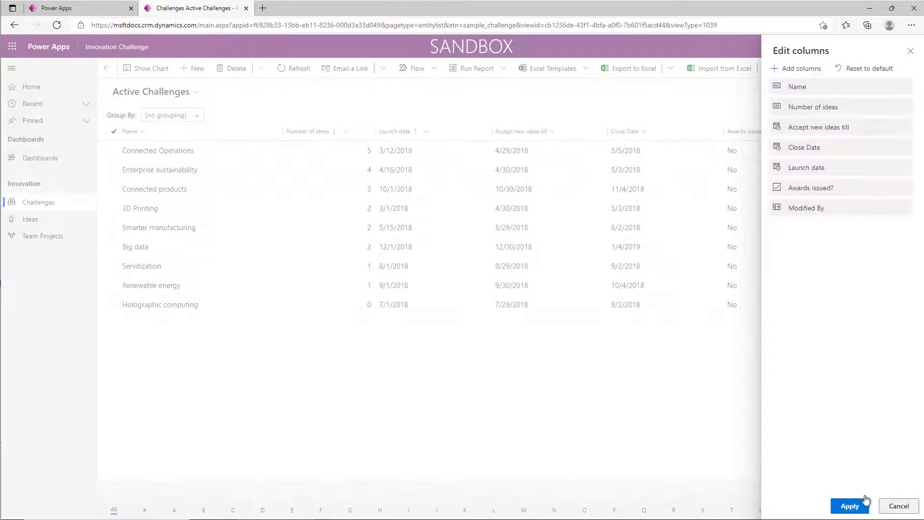
# - Apply the edits so the grid shows Modified By and Launch date after Close Date
pyautogui.click(849, 506)
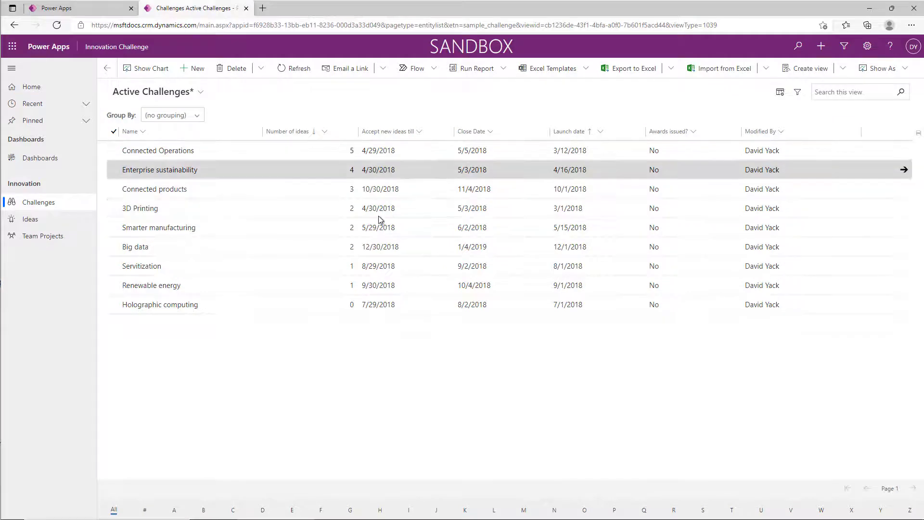
pyautogui.moveTo(380, 188)
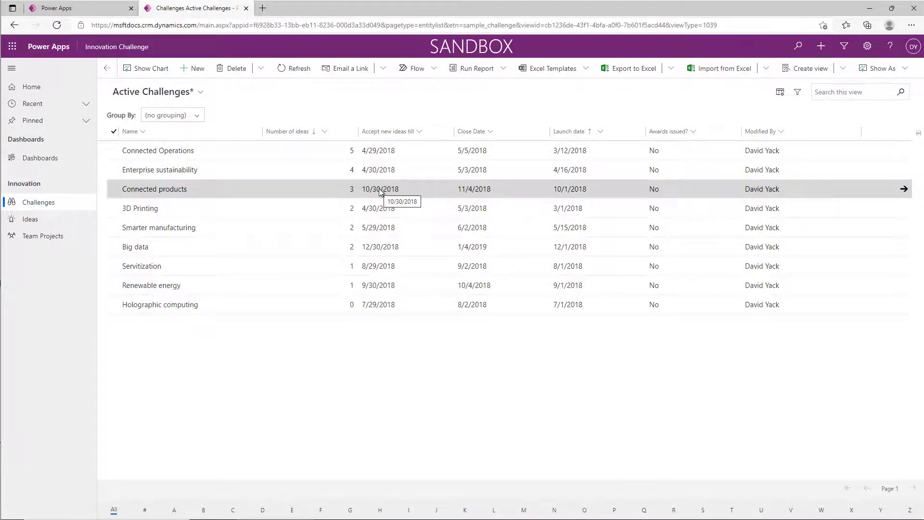
pyautogui.moveTo(359, 199)
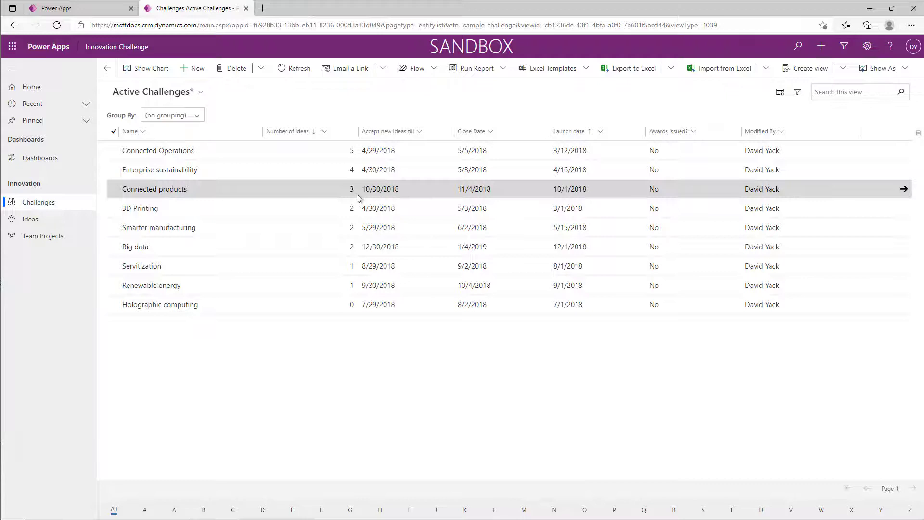